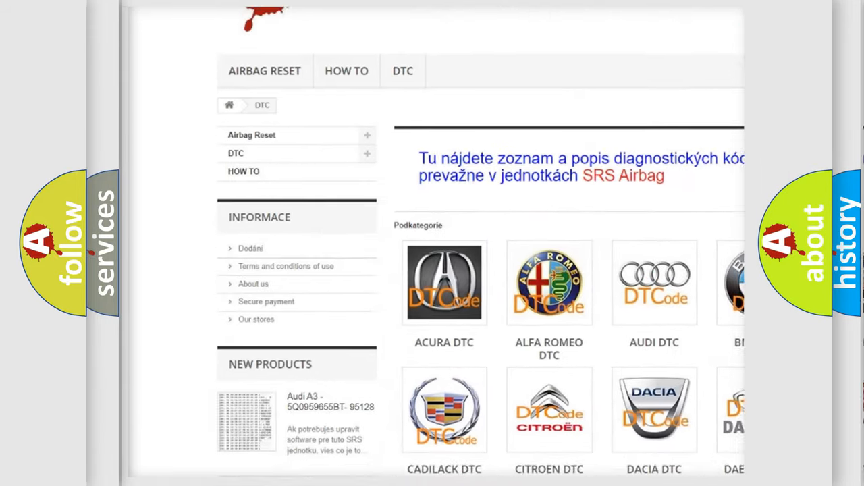
{"action": "scroll", "scroll_direction": "down", "scroll_amount": 3}
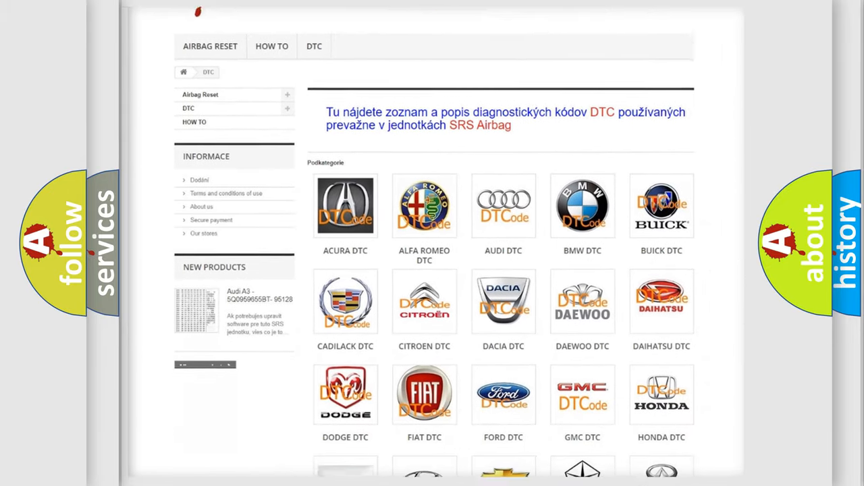
{"action": "scroll", "scroll_direction": "down", "scroll_amount": 3}
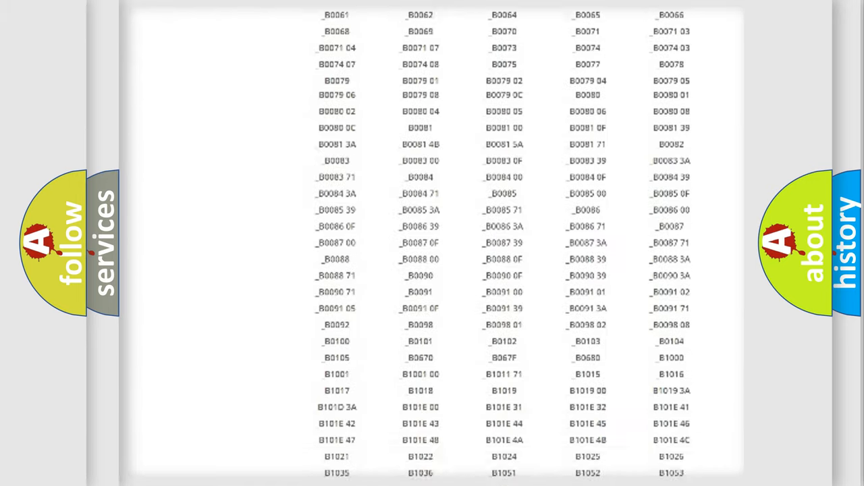
{"action": "scroll", "scroll_direction": "up", "scroll_amount": 3}
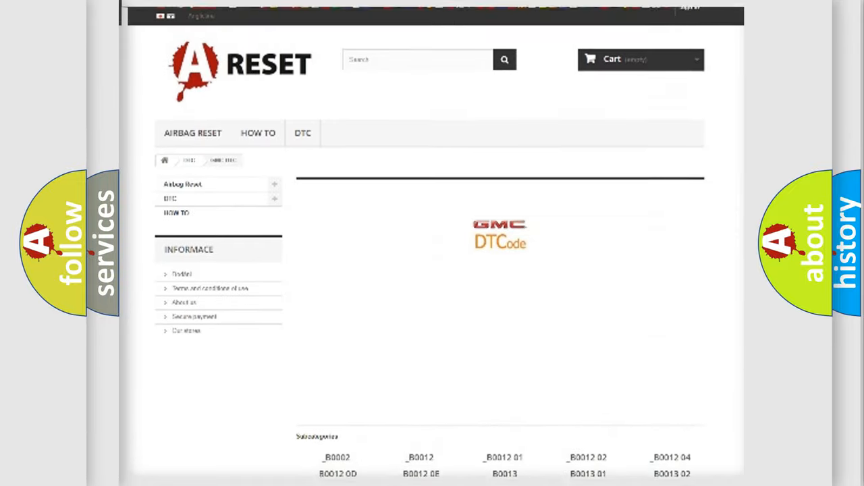